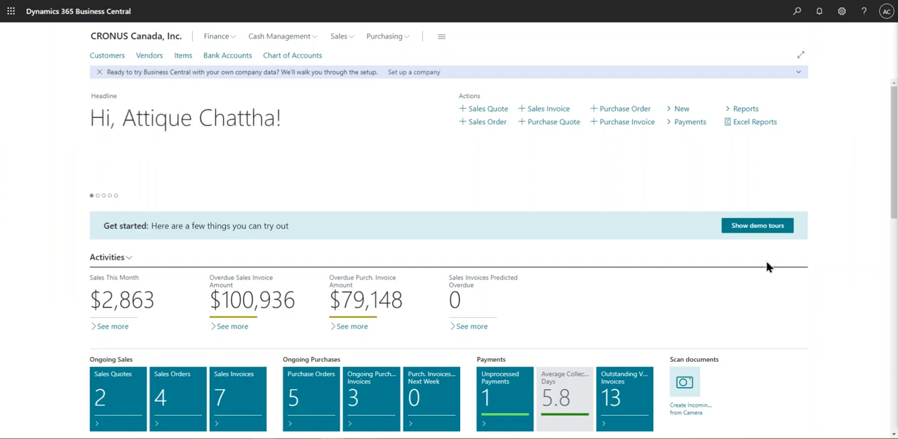
mouse_move(768, 271)
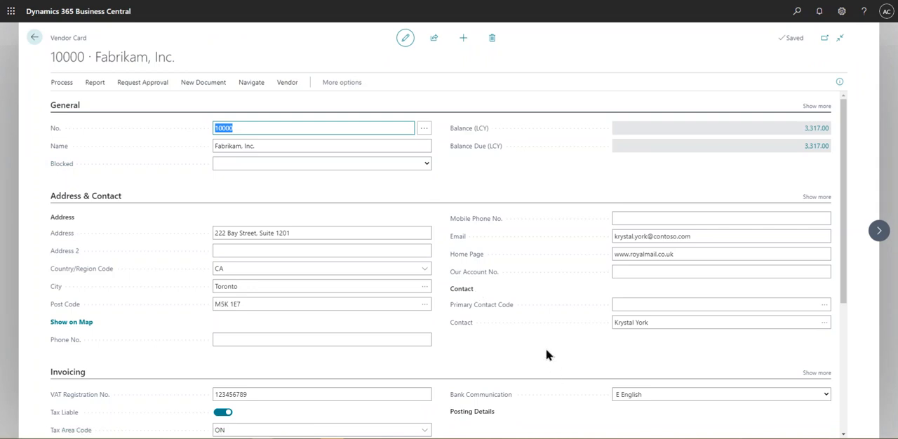
Step: Check Fabrikam's Payment Method Code options, leaving it set to BANK
scroll("down", 3)
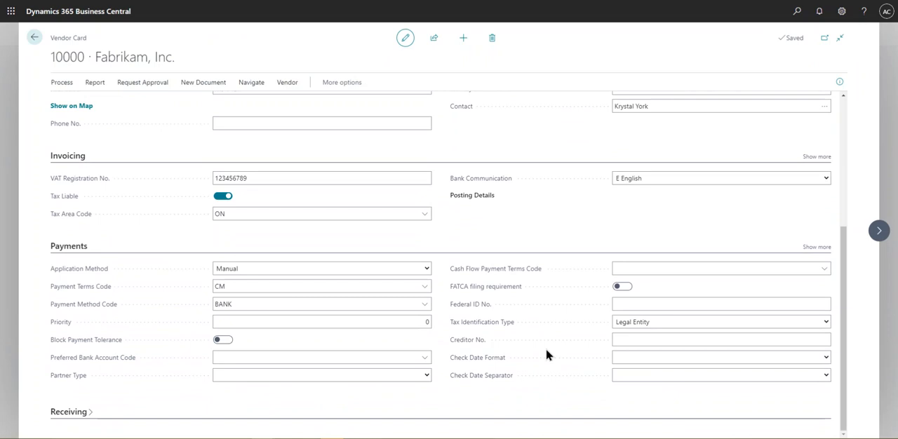
mouse_move(440, 402)
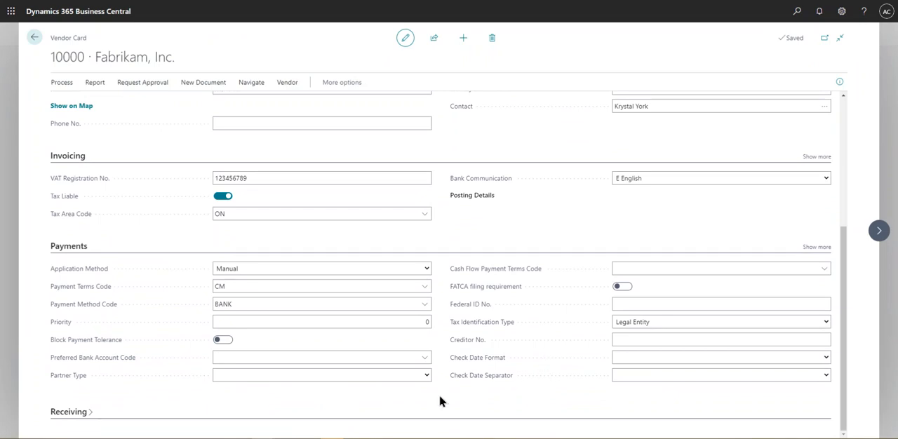
mouse_move(442, 406)
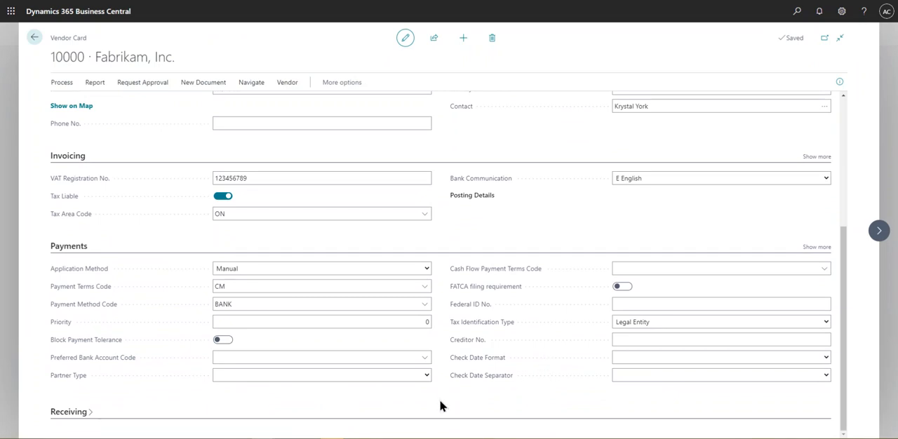
left_click(425, 304)
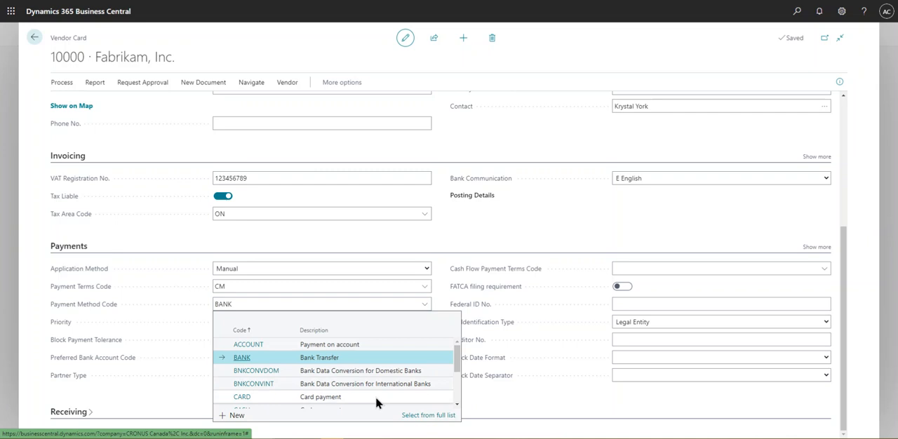
mouse_move(500, 405)
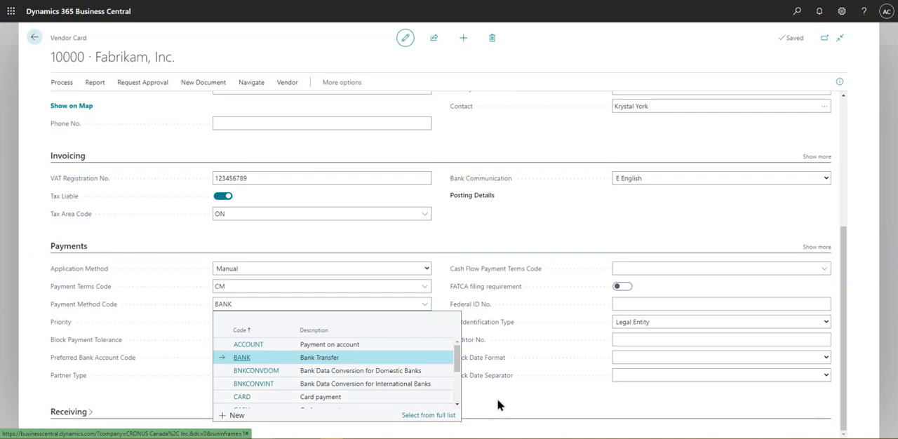
left_click(242, 358)
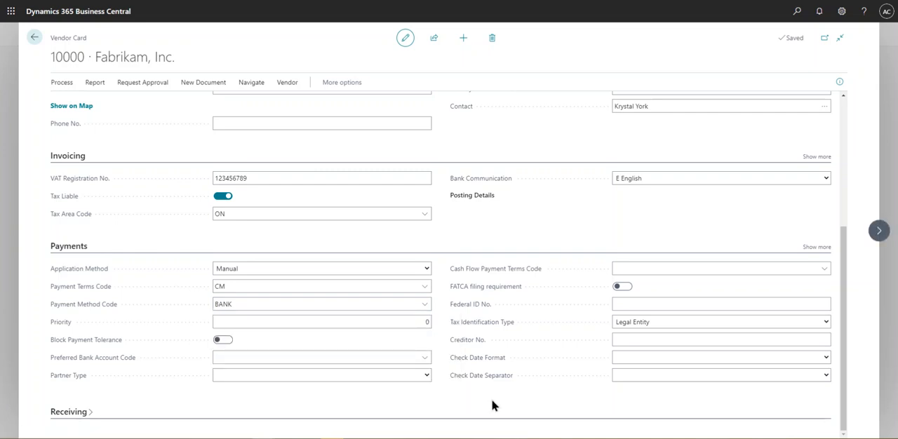
mouse_move(98, 324)
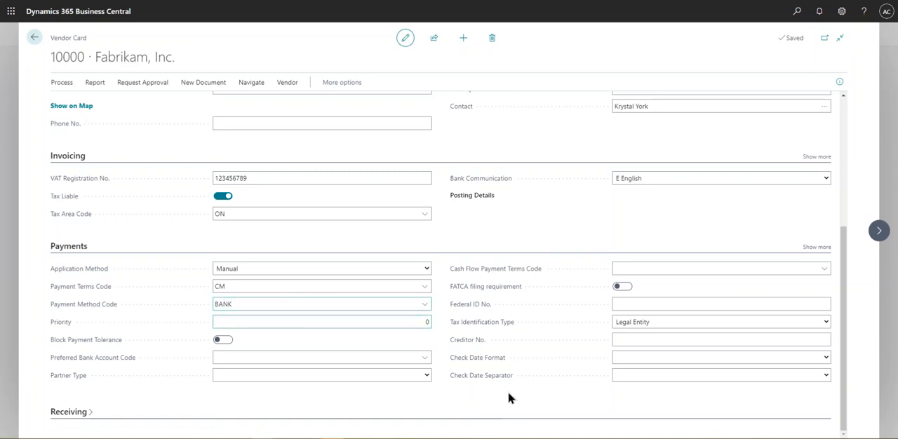
mouse_move(498, 407)
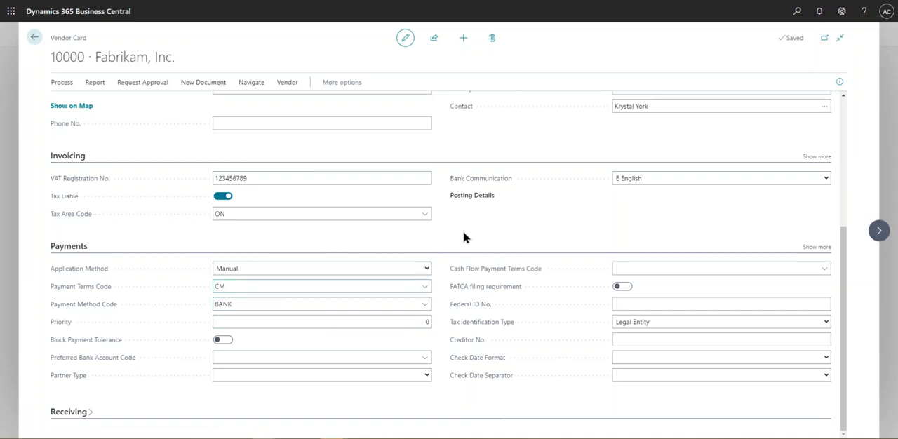
mouse_move(469, 242)
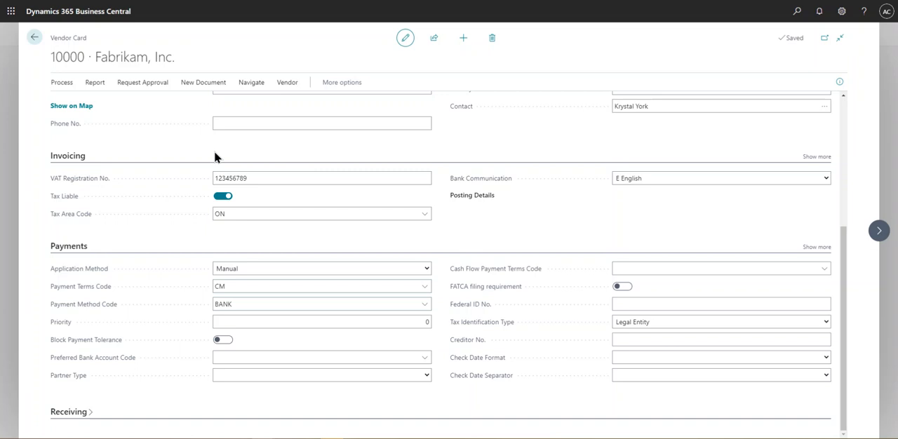
Step: From the home page, search 'confi' and open the Configuration Templates list
left_click(34, 38)
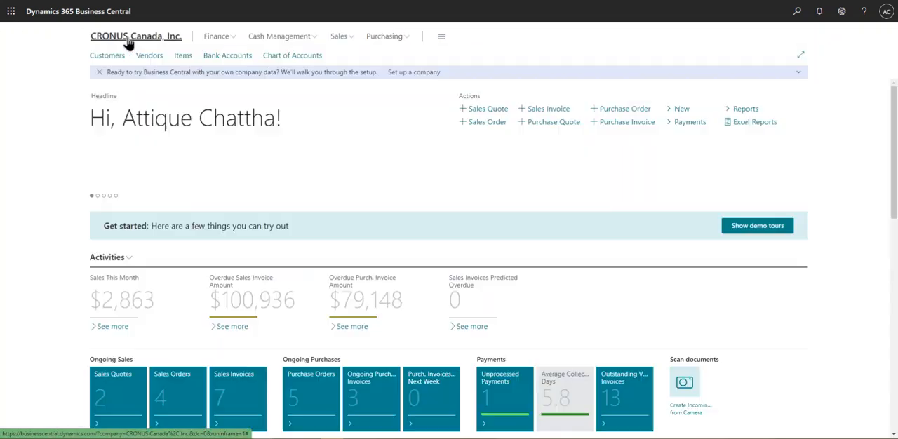
left_click(797, 11)
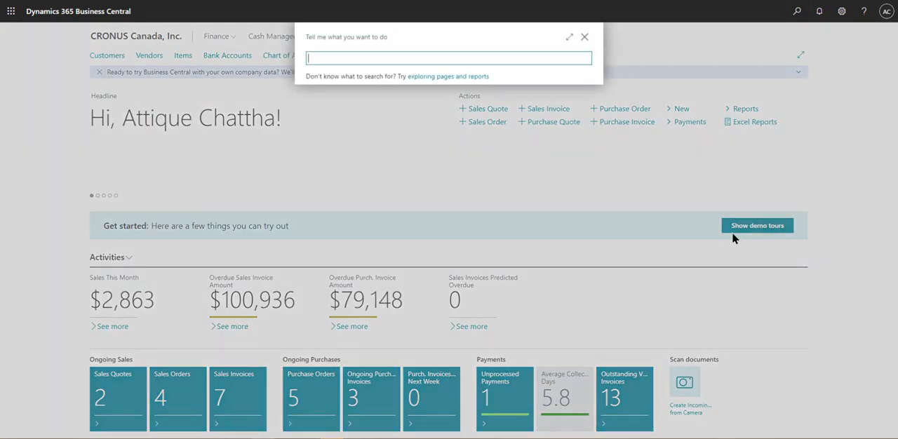
mouse_move(687, 183)
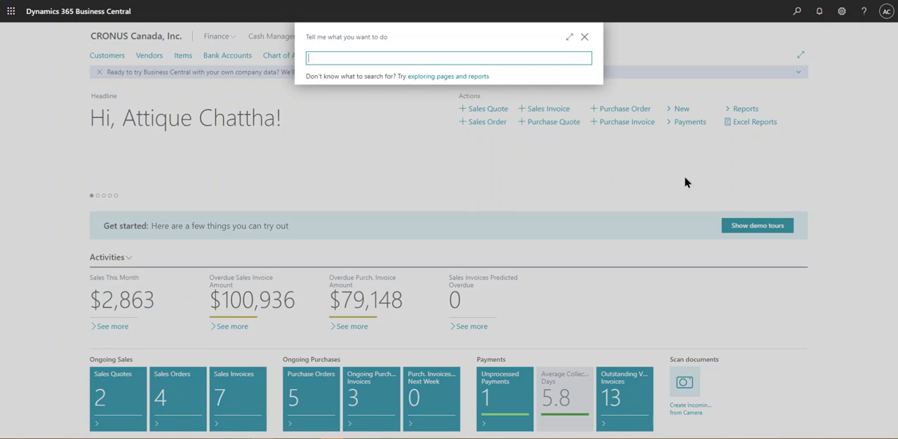
type("confi tem")
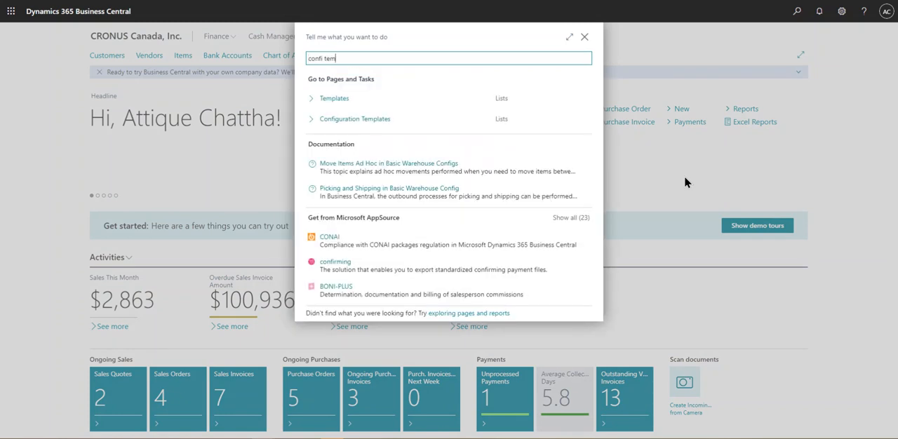
mouse_move(365, 118)
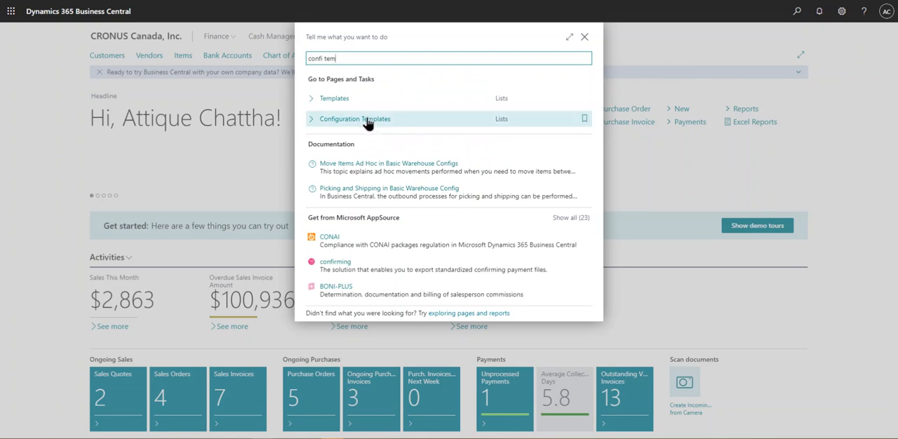
left_click(355, 118)
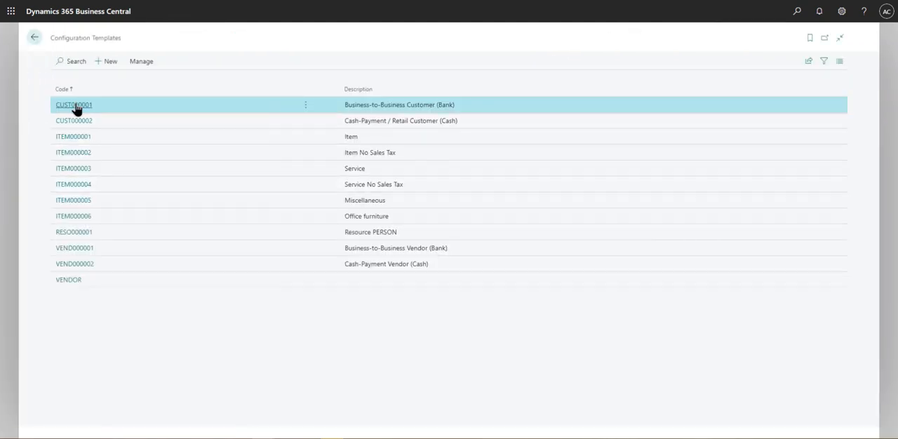
Step: Review the CUST000001 template's Gen. Bus. and Customer Posting Group lines, then go back
left_click(73, 105)
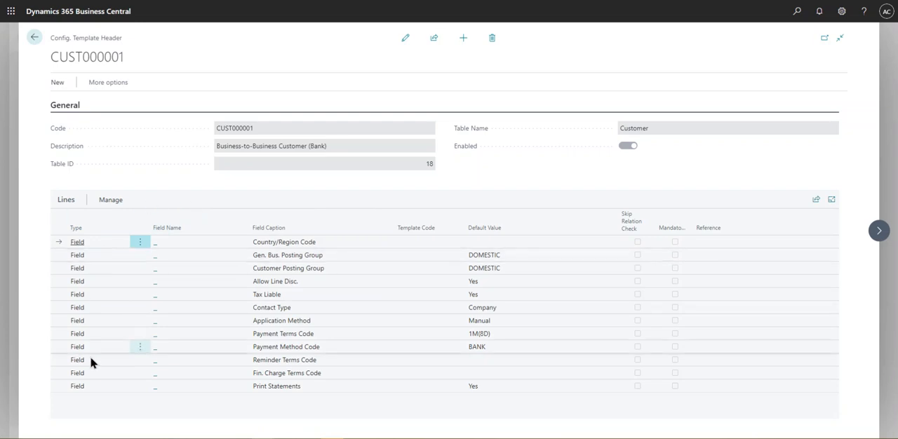
mouse_move(332, 402)
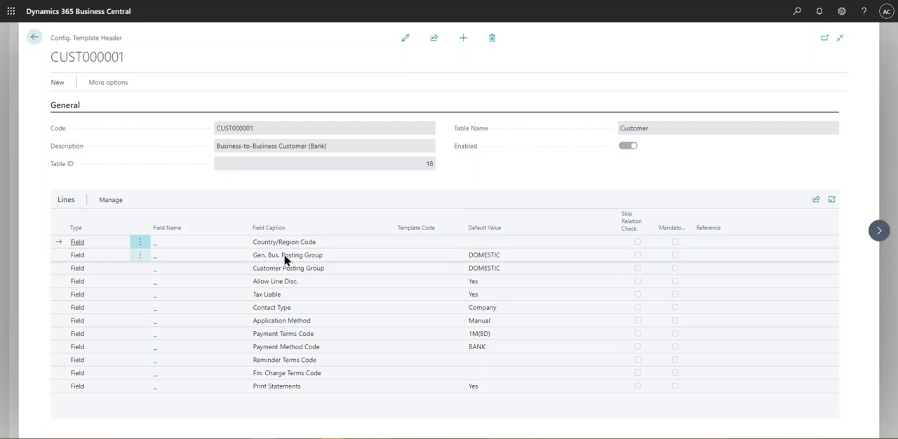
left_click(288, 255)
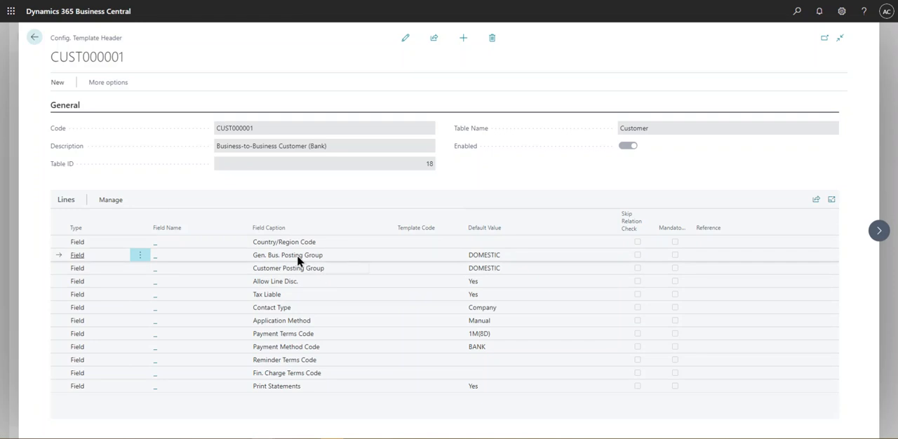
left_click(287, 268)
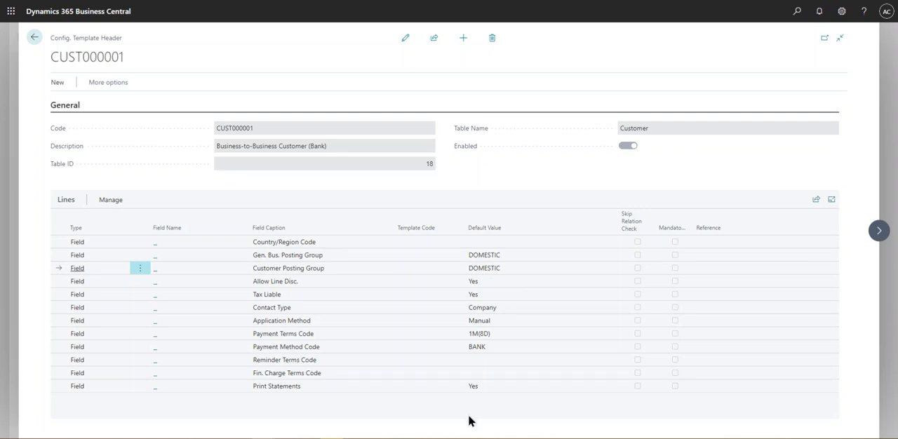
mouse_move(459, 388)
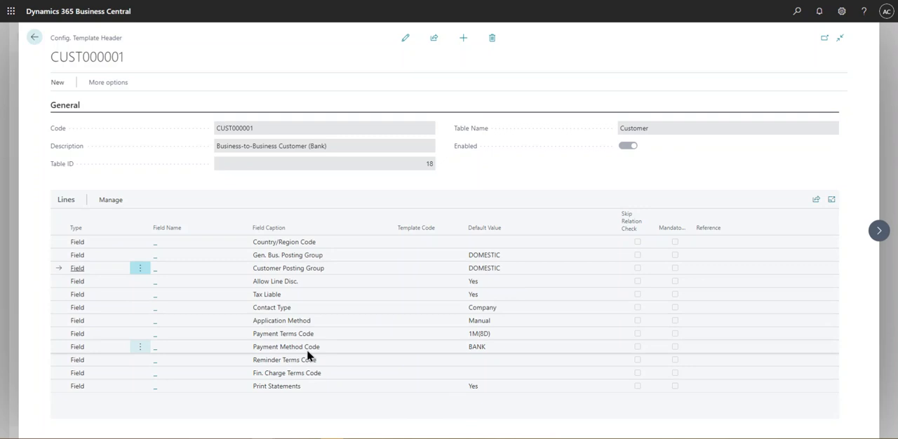
mouse_move(297, 349)
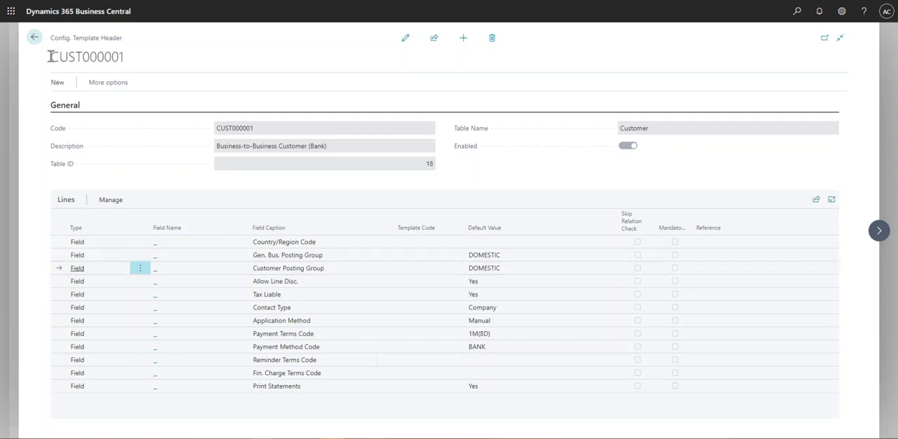
left_click(34, 37)
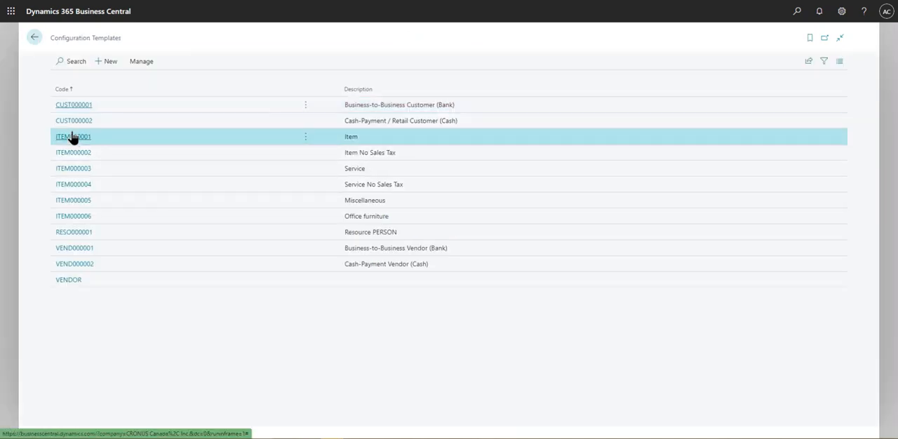
Step: Open ITEM000001 to view its Inventory type, PCS unit and RETAIL posting group defaults
left_click(73, 137)
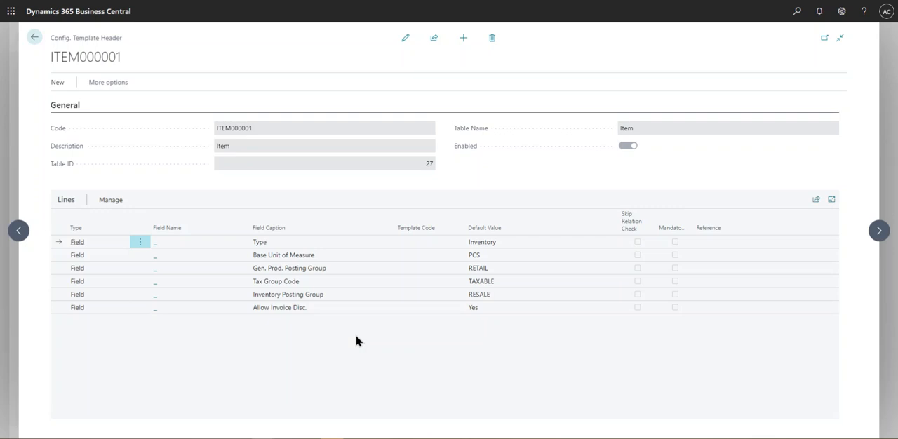
mouse_move(354, 365)
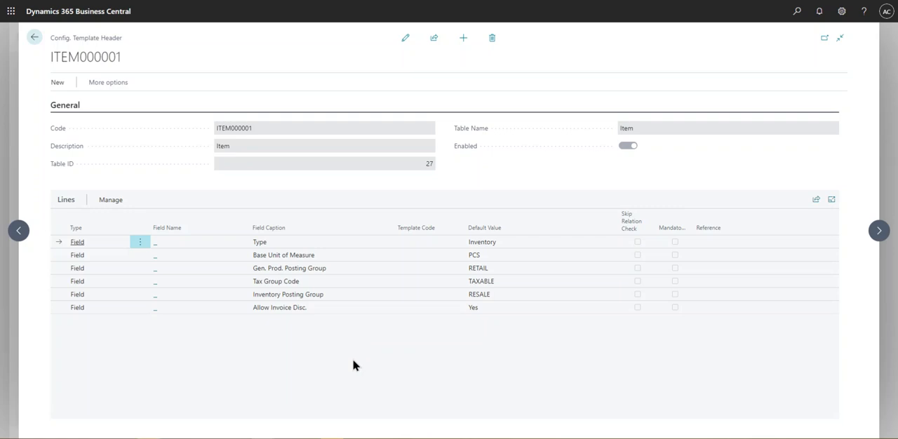
mouse_move(433, 351)
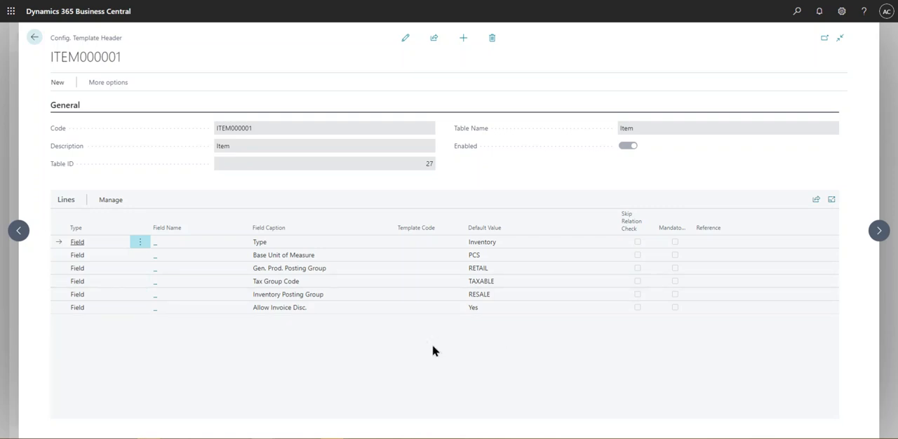
mouse_move(384, 360)
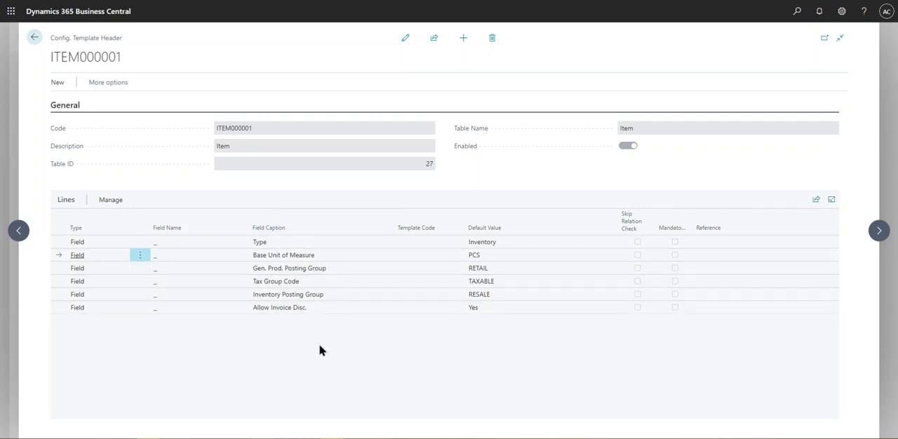
mouse_move(518, 329)
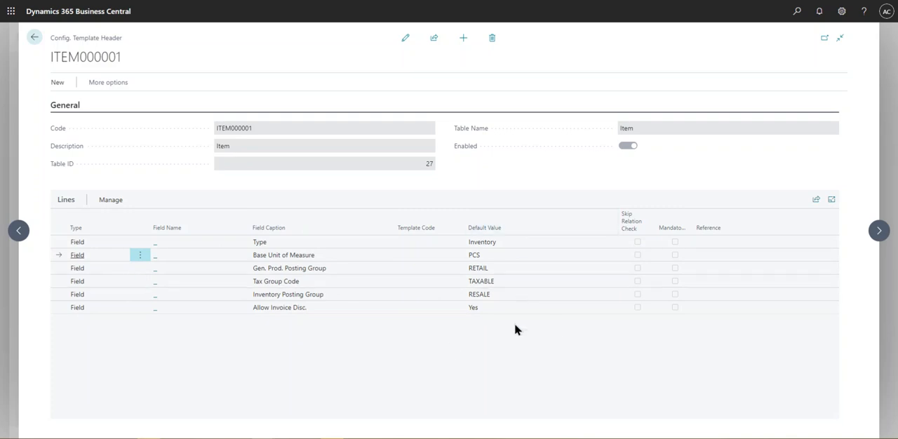
mouse_move(333, 335)
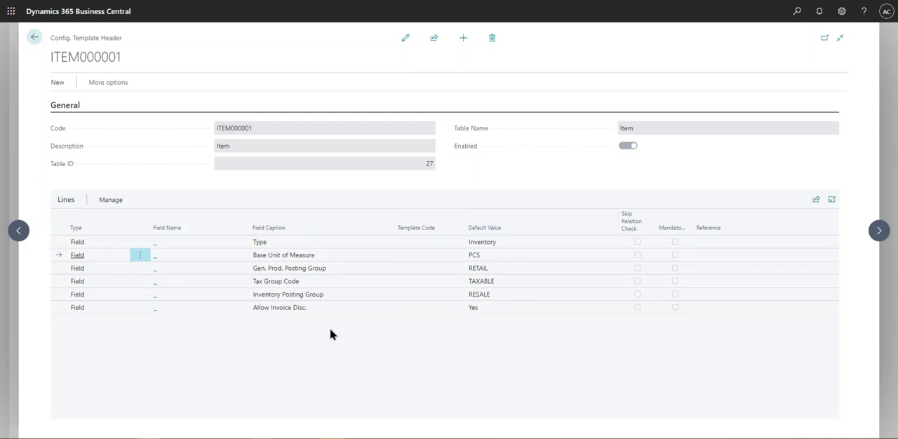
mouse_move(324, 337)
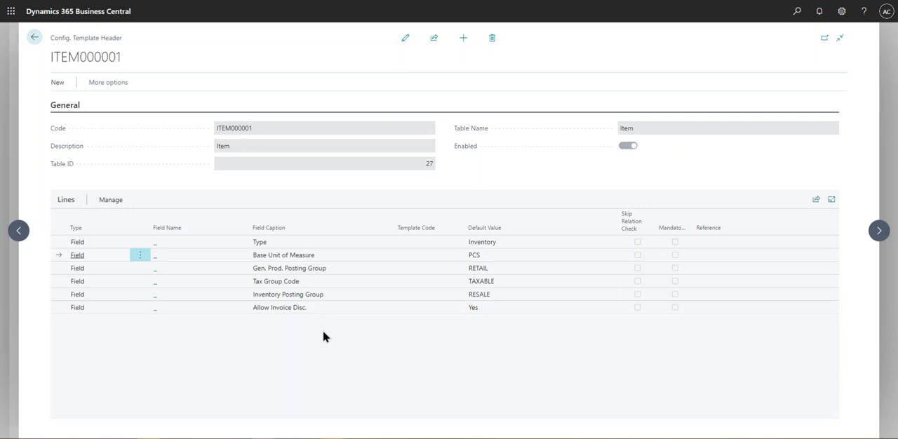
mouse_move(231, 164)
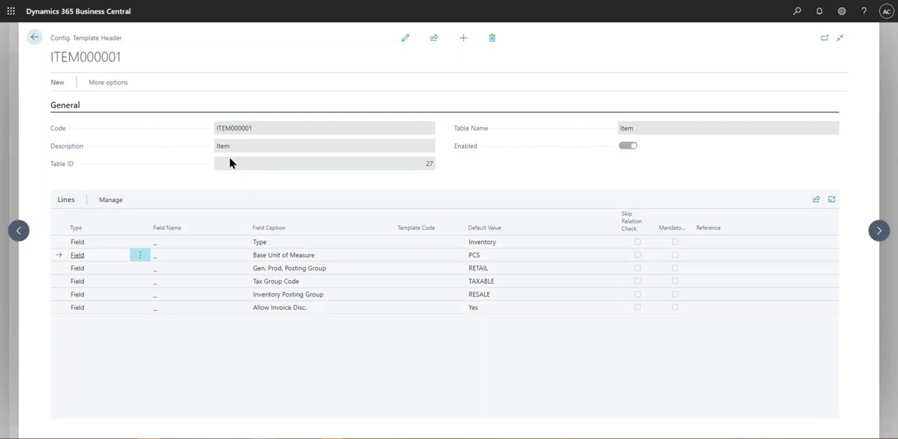
mouse_move(298, 330)
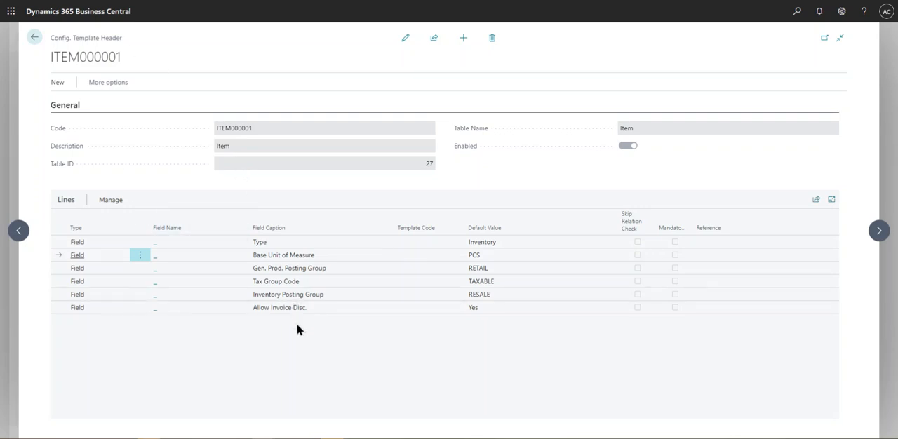
Step: Open the VENDOR template card, showing its single City line defaulting to Toronto
left_click(34, 37)
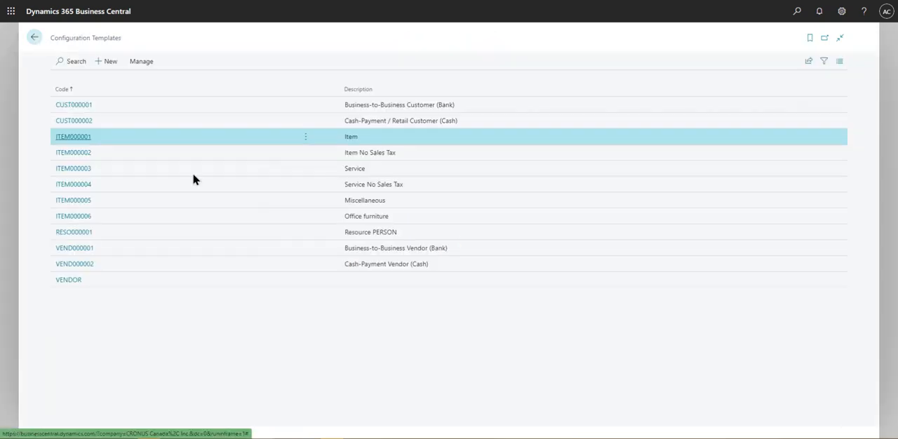
left_click(68, 279)
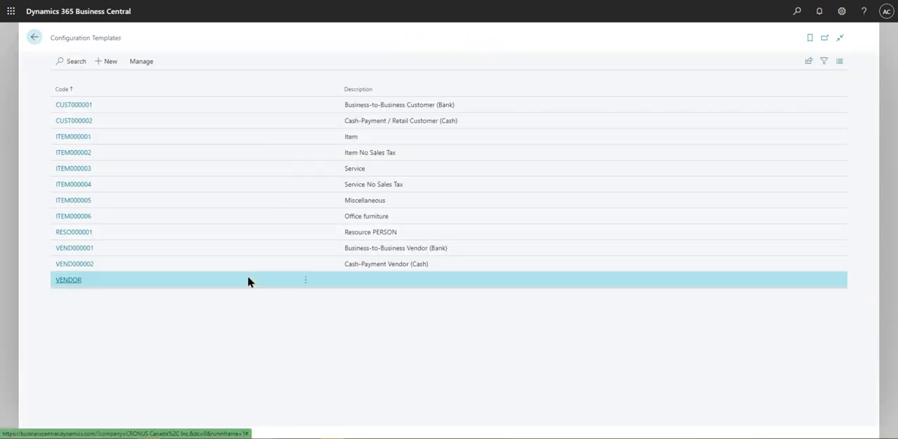
mouse_move(67, 280)
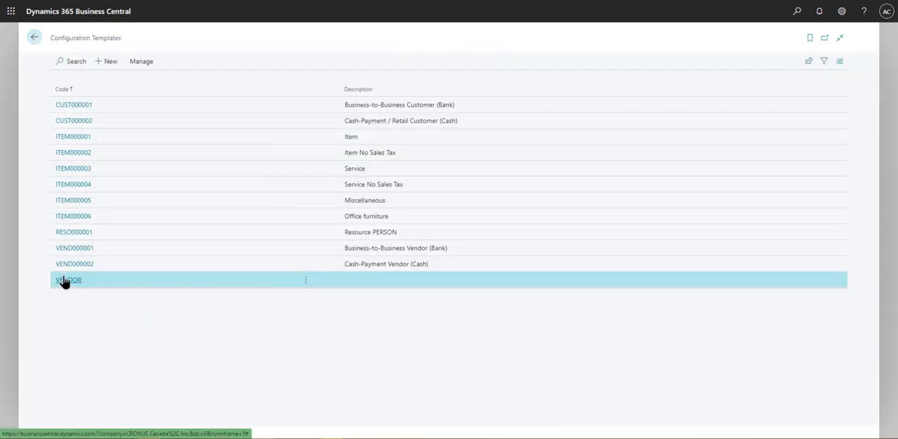
left_click(68, 280)
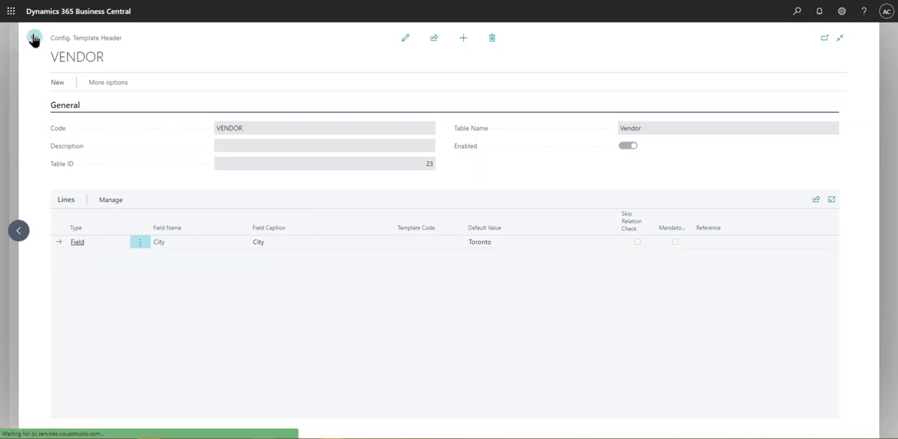
left_click(33, 38)
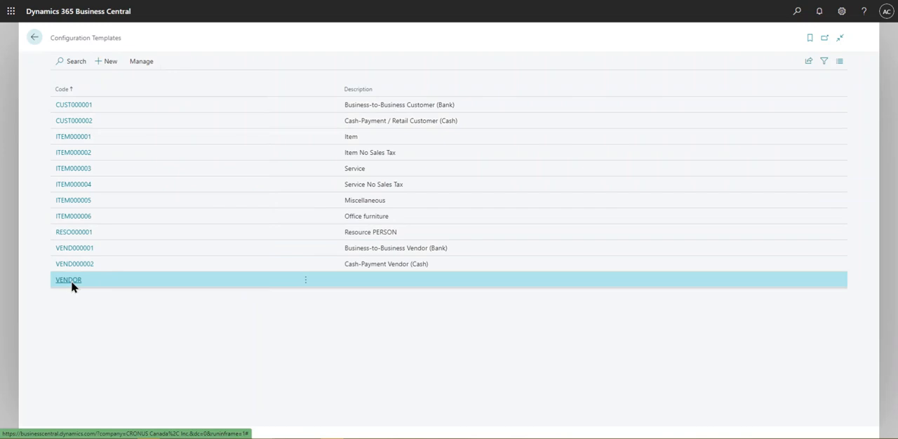
left_click(68, 280)
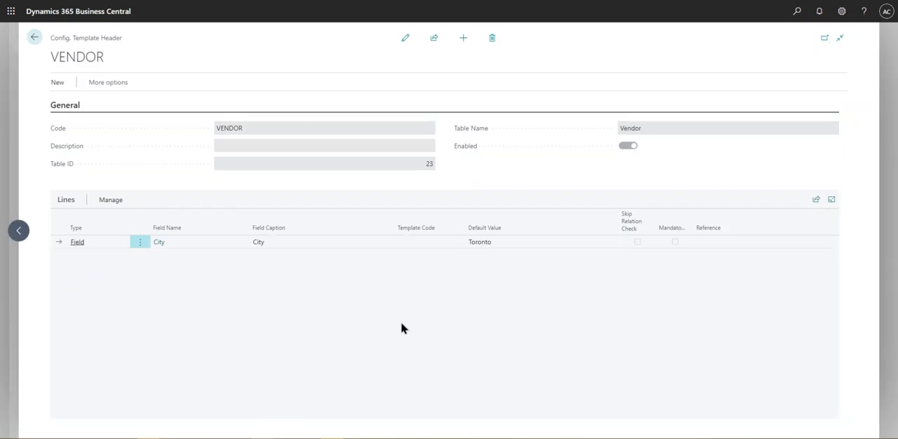
mouse_move(17, 117)
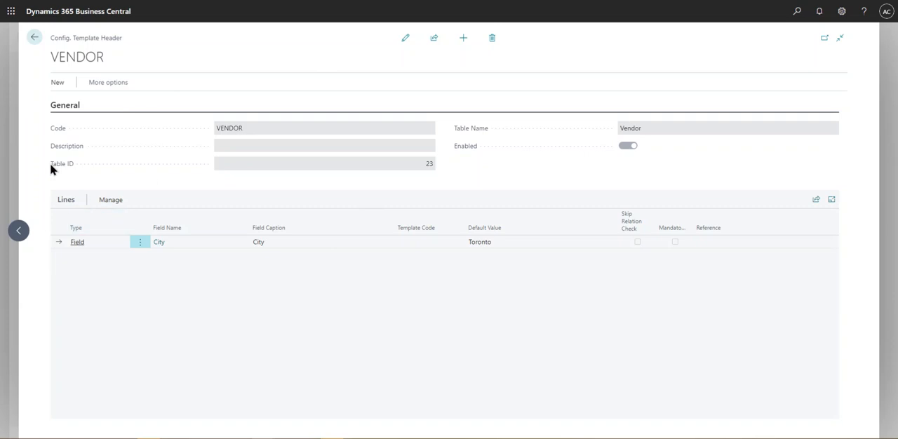
mouse_move(370, 154)
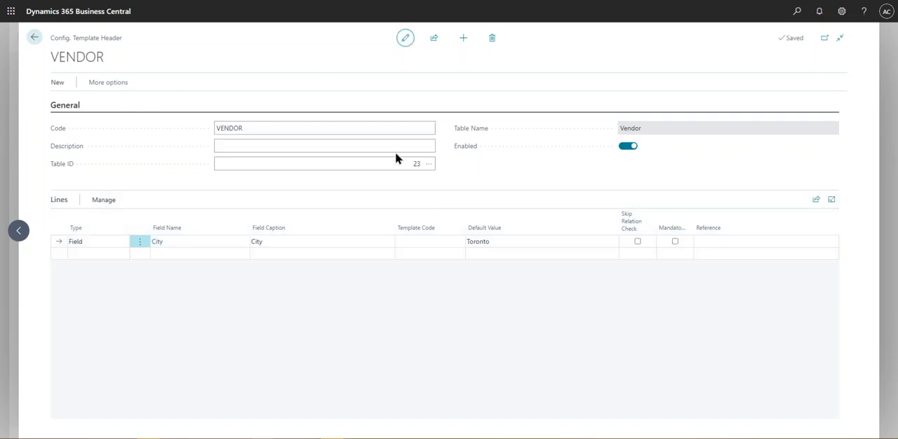
Step: Describe the VENDOR template as 'Vendors International' and start a second line below City
left_click(324, 146)
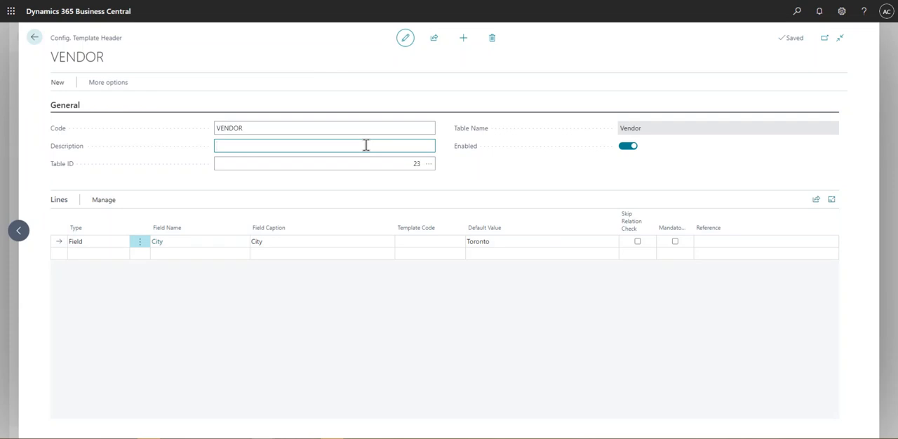
type("Vendors International")
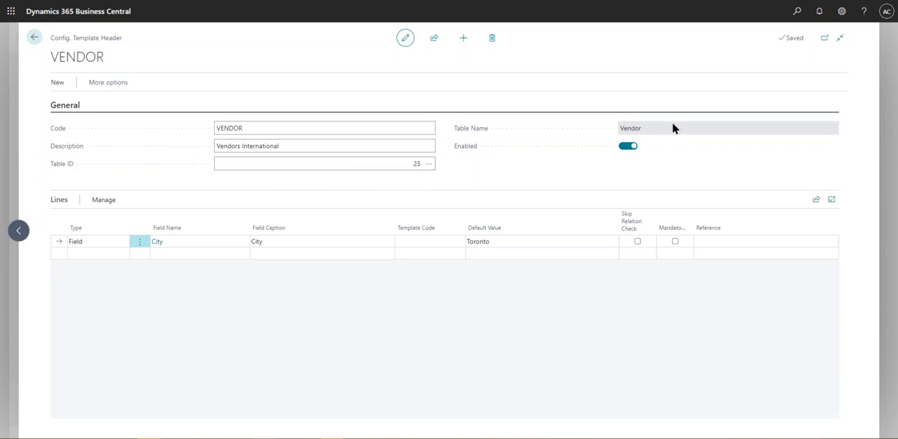
mouse_move(108, 300)
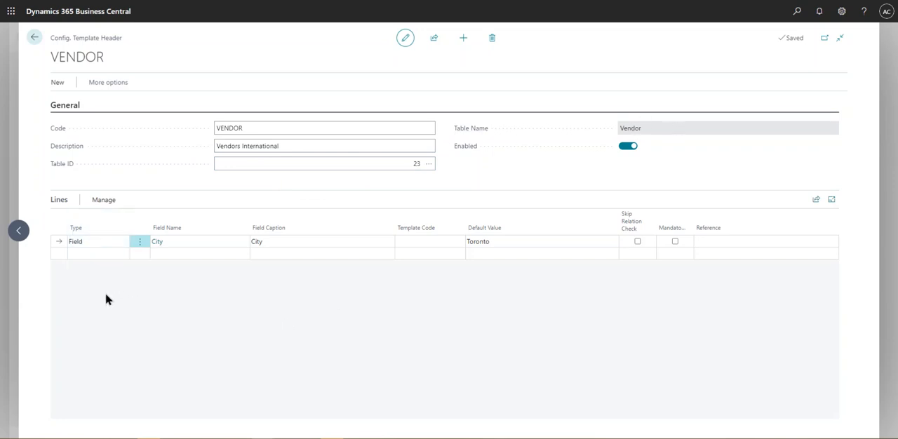
mouse_move(110, 296)
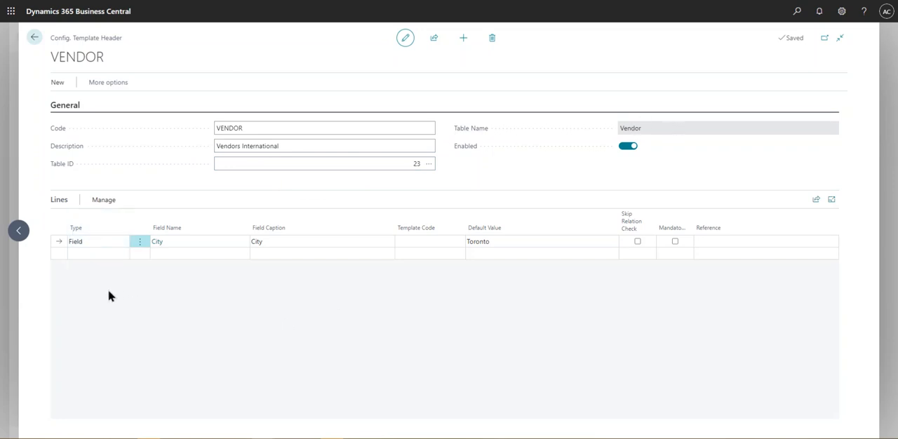
left_click(321, 254)
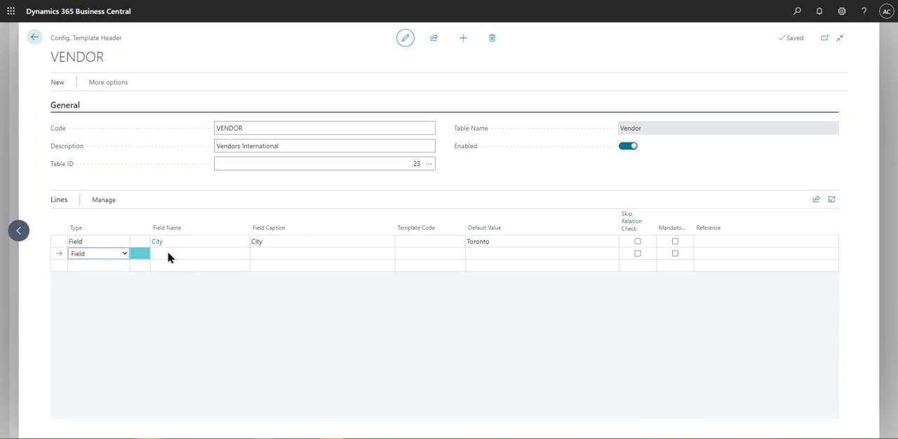
Step: Set the second line's field to Global Dimension 1 Code
left_click(139, 254)
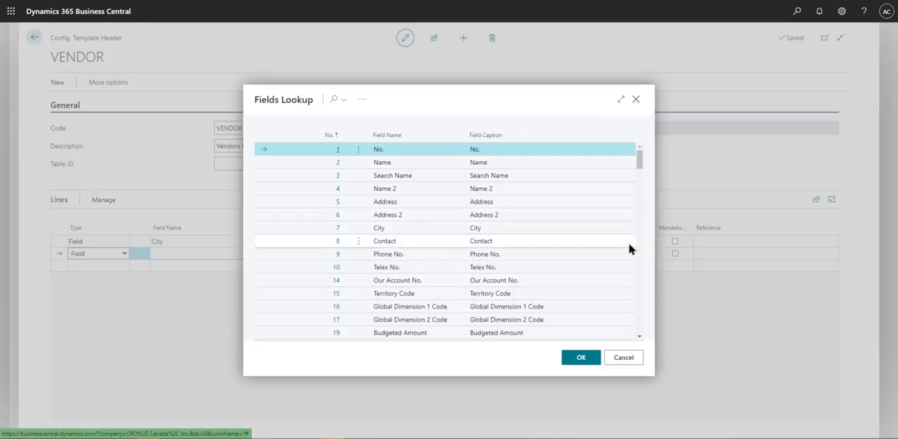
scroll("down", 3)
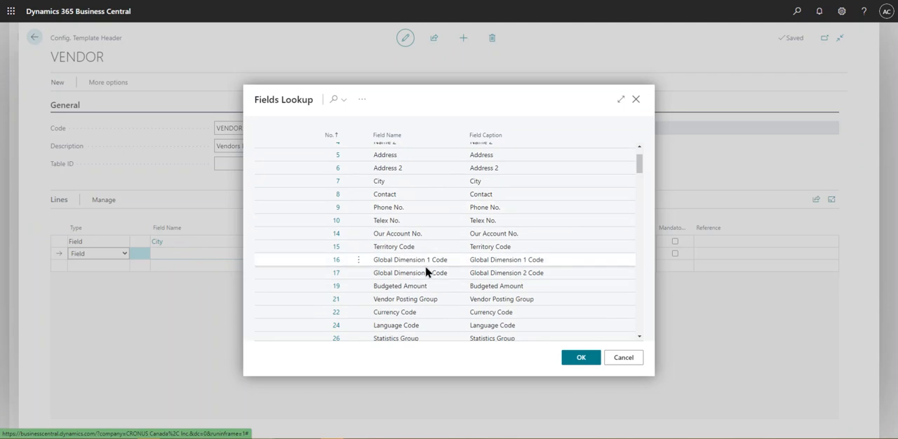
left_click(411, 260)
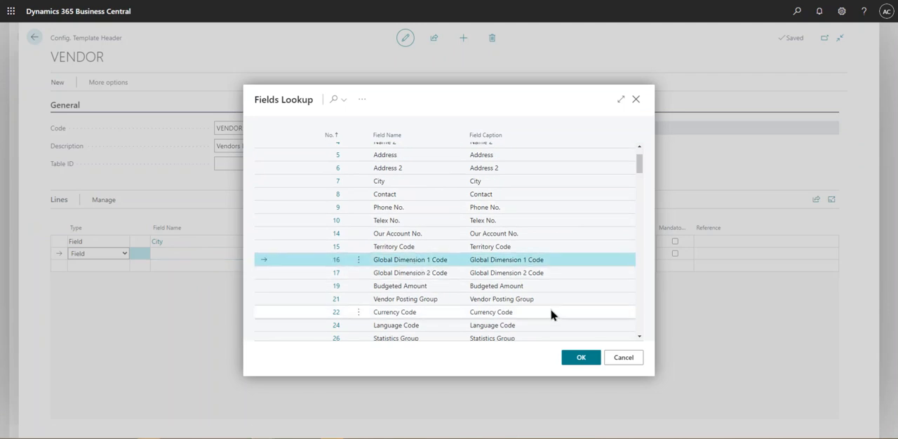
left_click(581, 357)
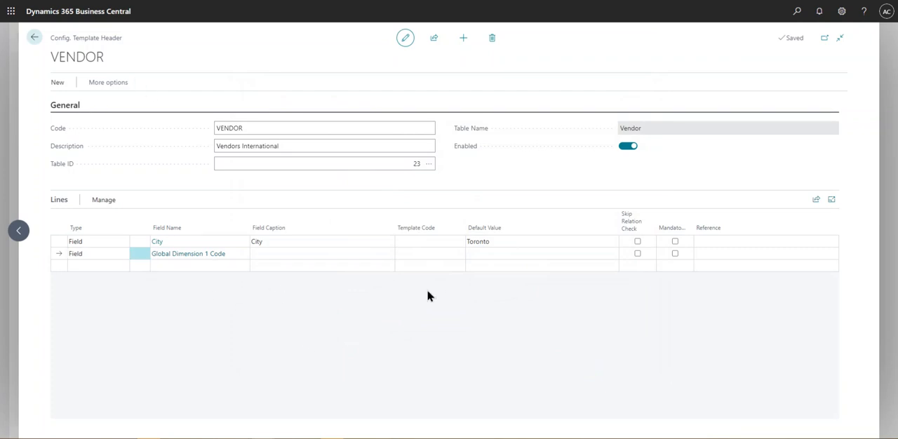
Step: Try a default dimension value, dismiss the invalid-value error, and reopen the field list
left_click(540, 253)
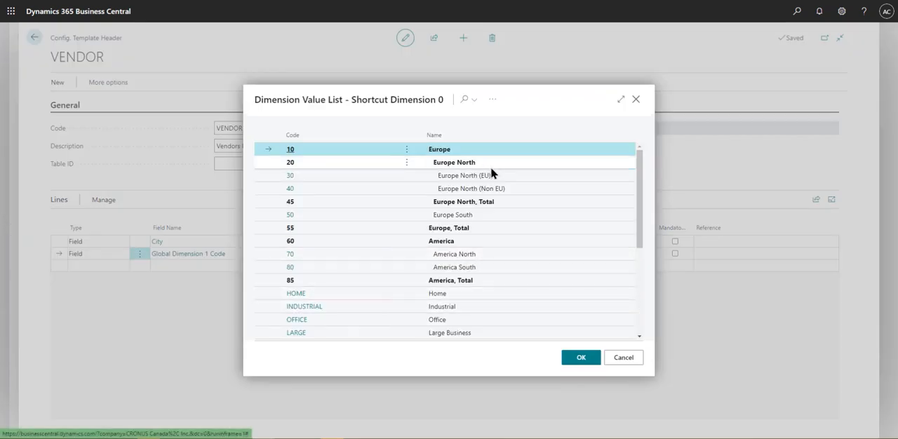
left_click(463, 175)
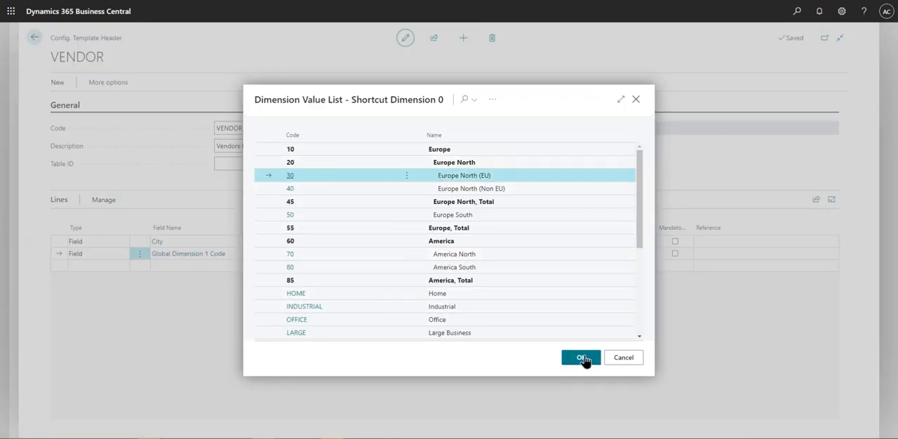
left_click(581, 357)
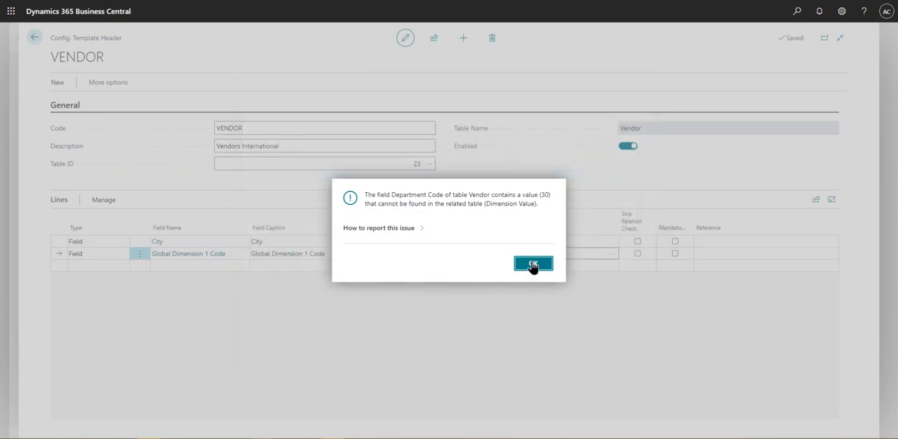
left_click(534, 264)
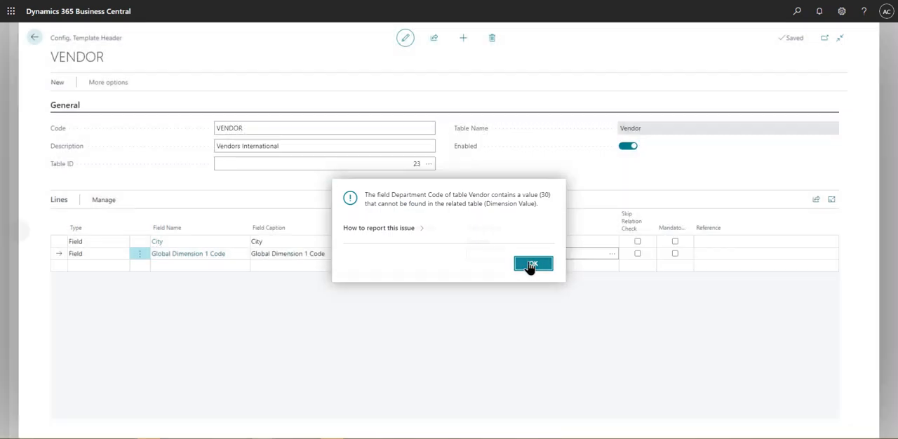
left_click(533, 264)
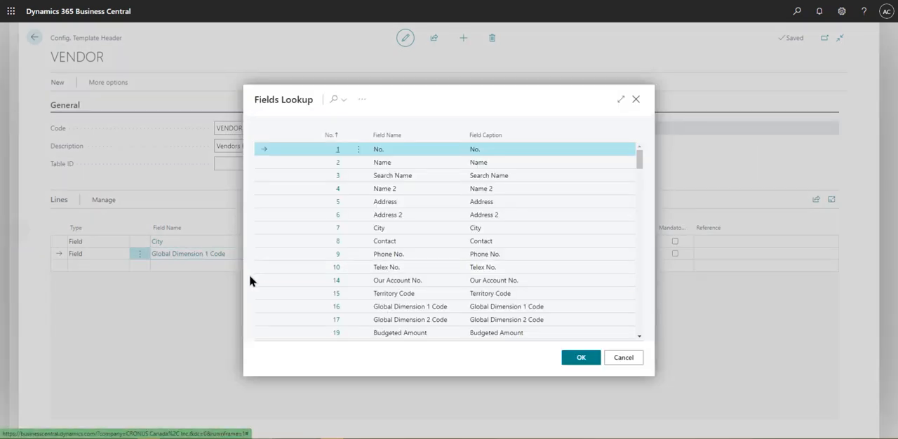
Step: Make the line Vendor Posting Group defaulting to FOREIGN, then return to Configuration Templates
scroll("down", 3)
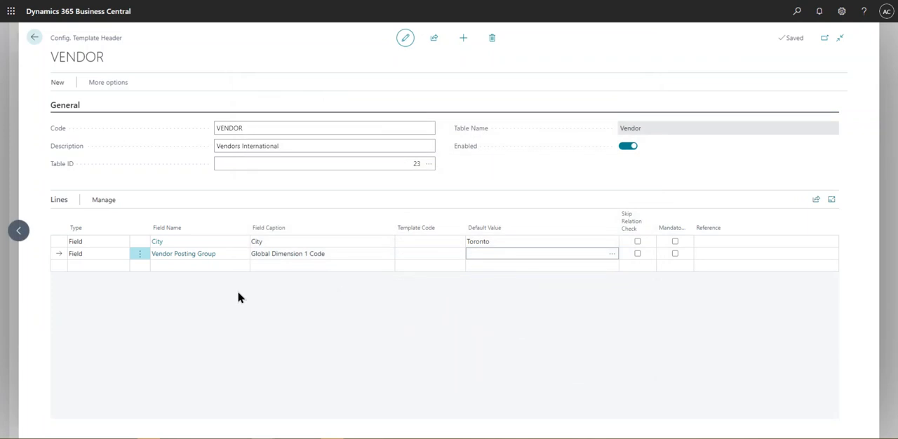
left_click(288, 254)
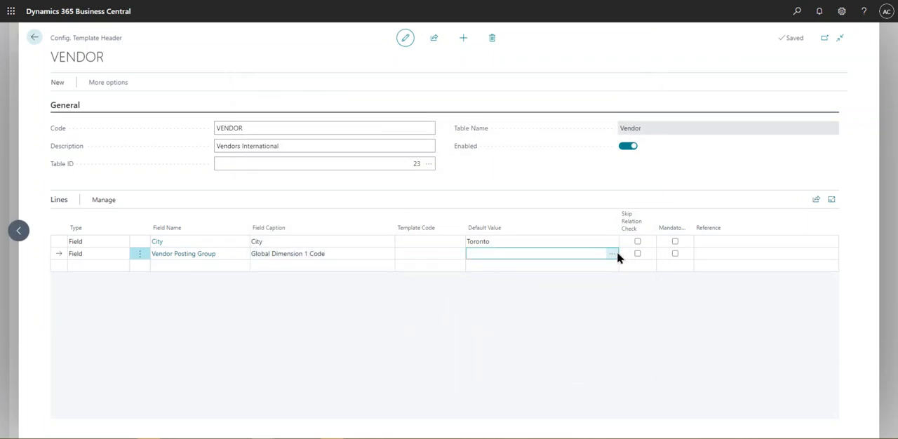
left_click(612, 254)
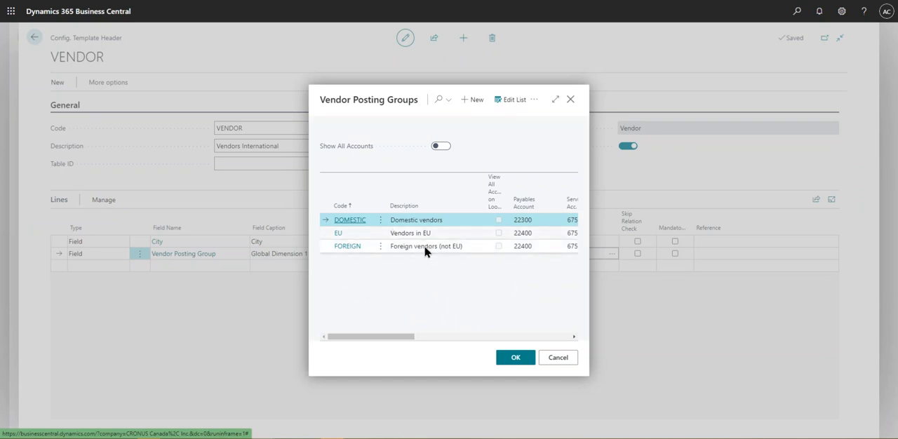
left_click(516, 358)
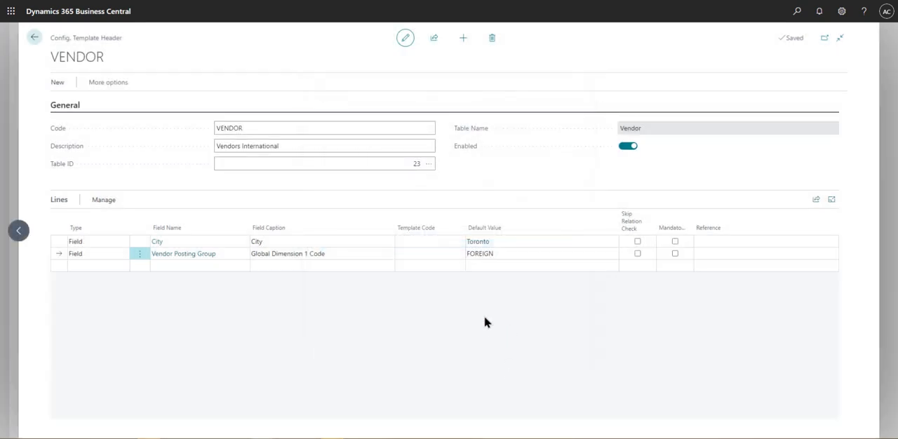
mouse_move(295, 348)
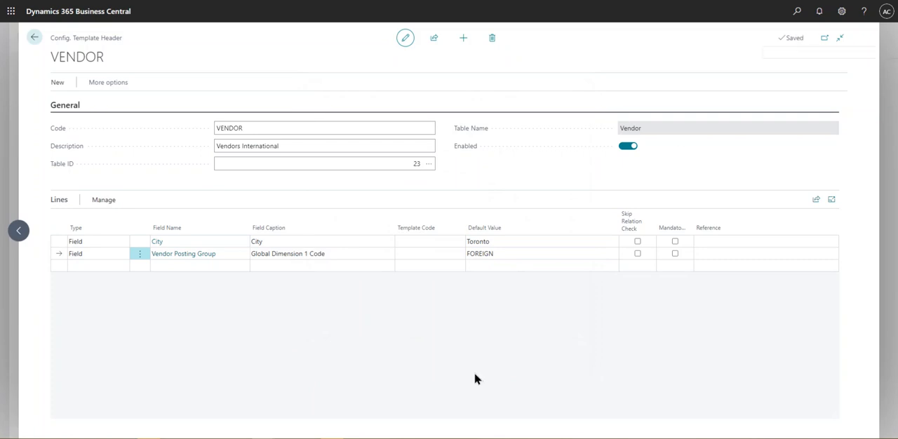
mouse_move(174, 323)
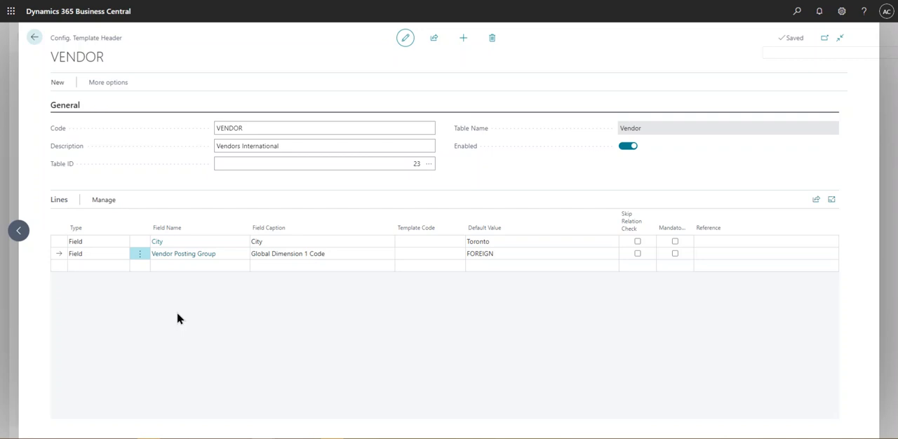
mouse_move(197, 330)
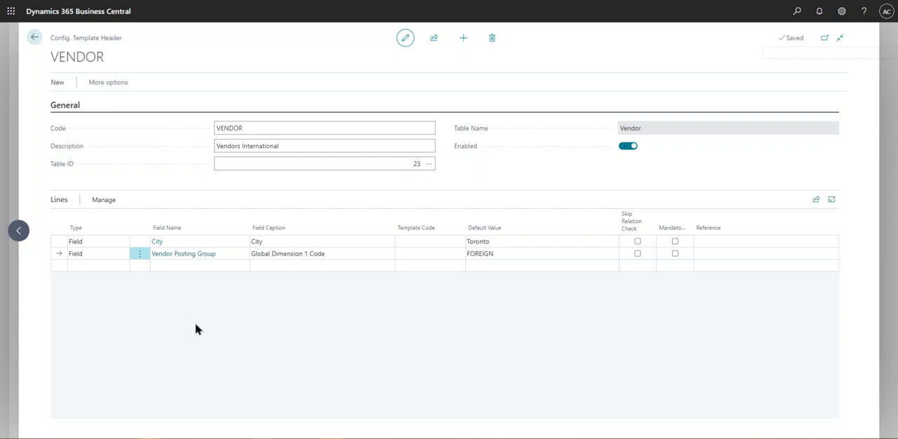
left_click(33, 37)
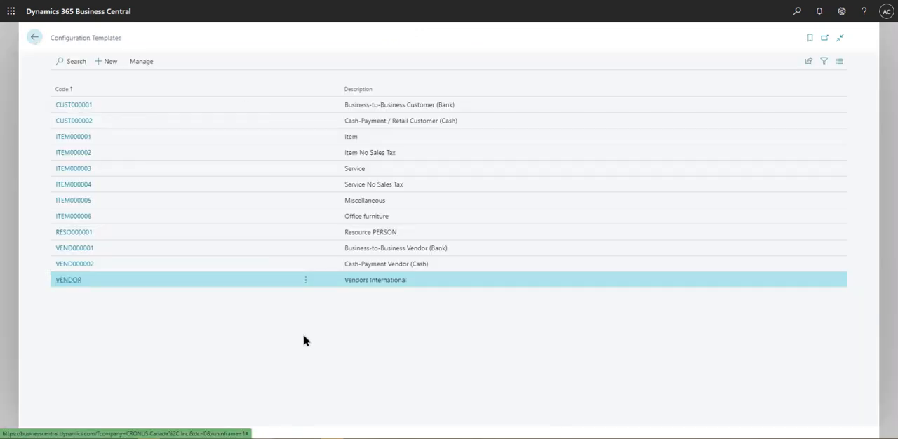
mouse_move(297, 337)
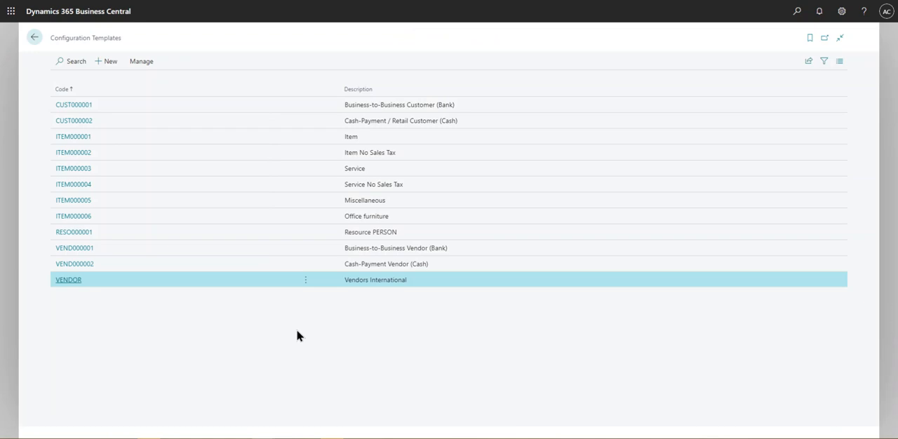
mouse_move(115, 144)
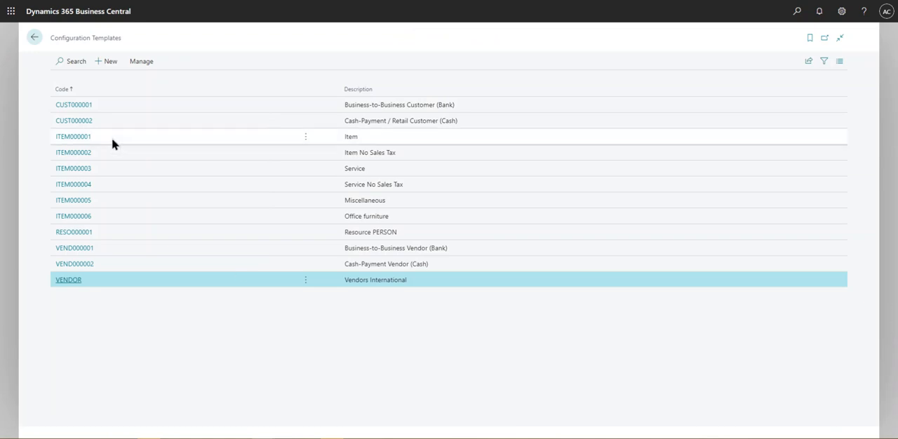
mouse_move(34, 38)
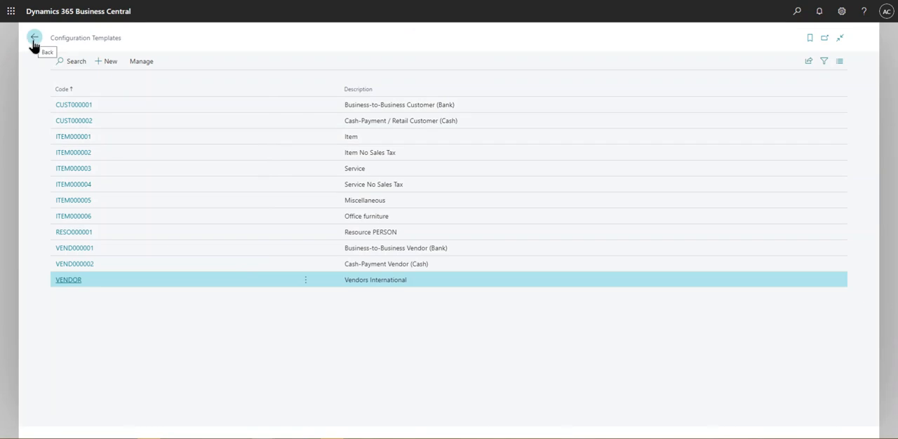